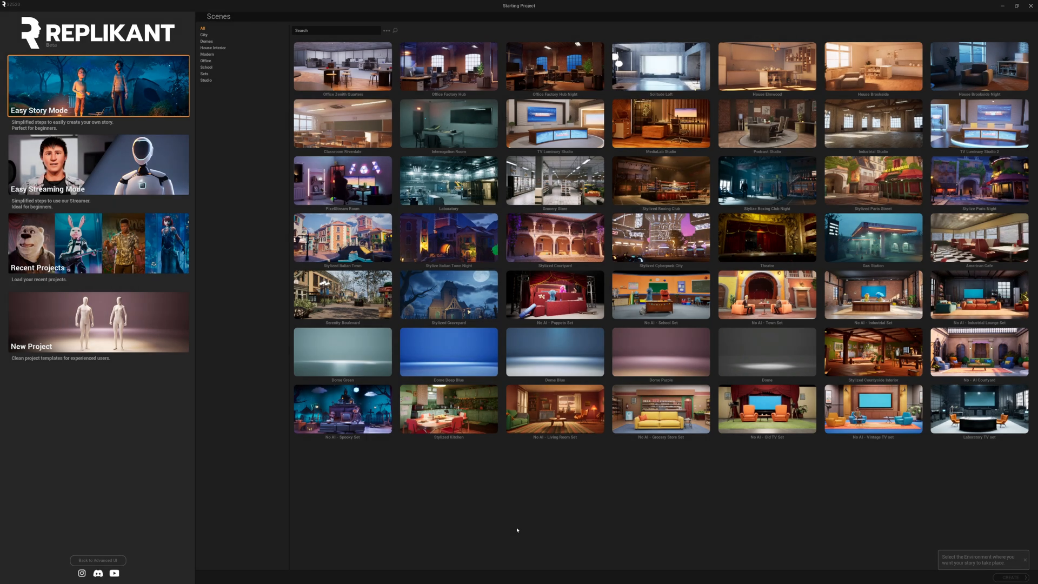
mouse_move(445, 520)
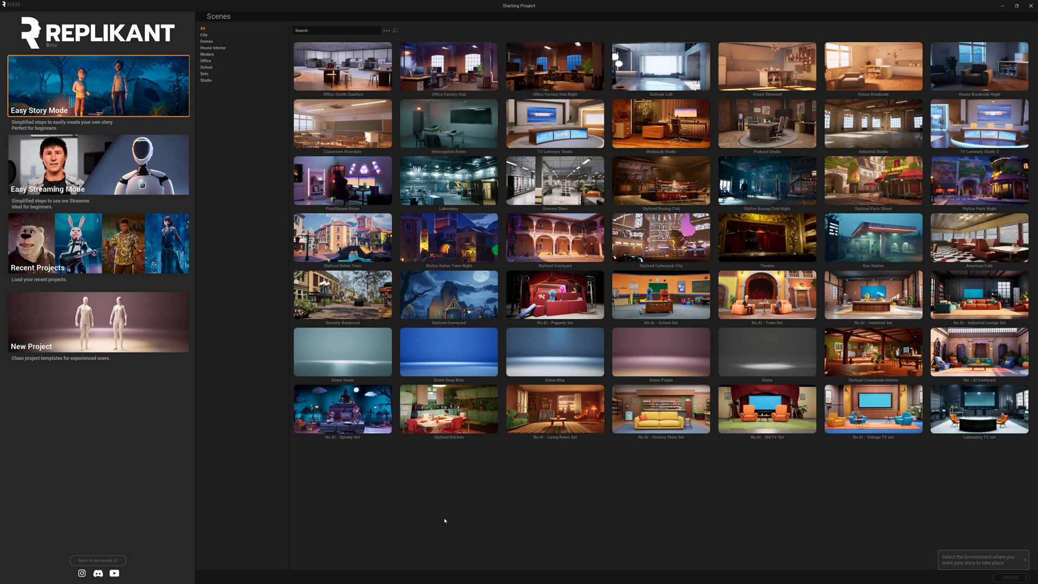
mouse_move(265, 474)
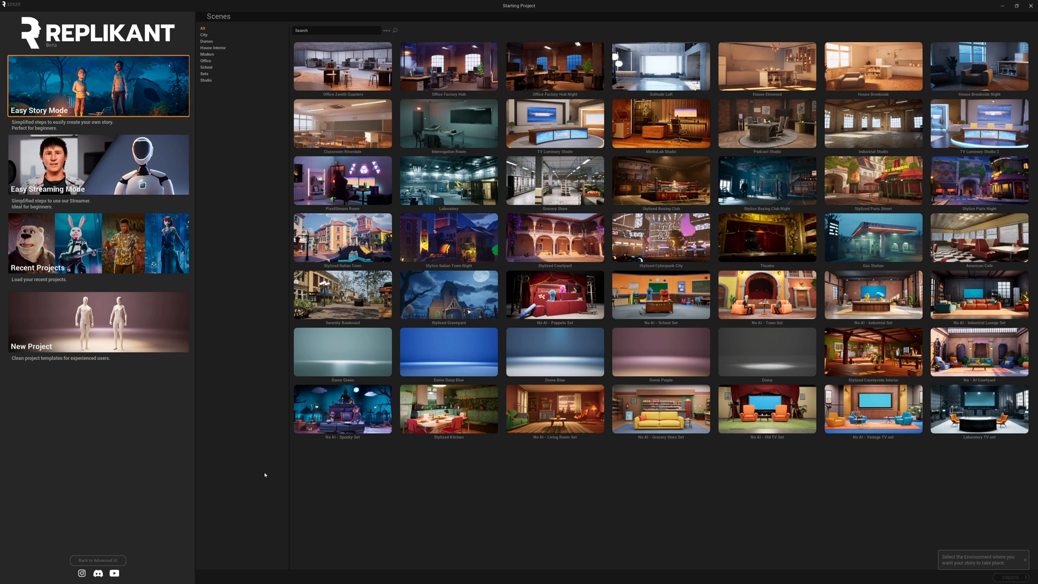
mouse_move(264, 476)
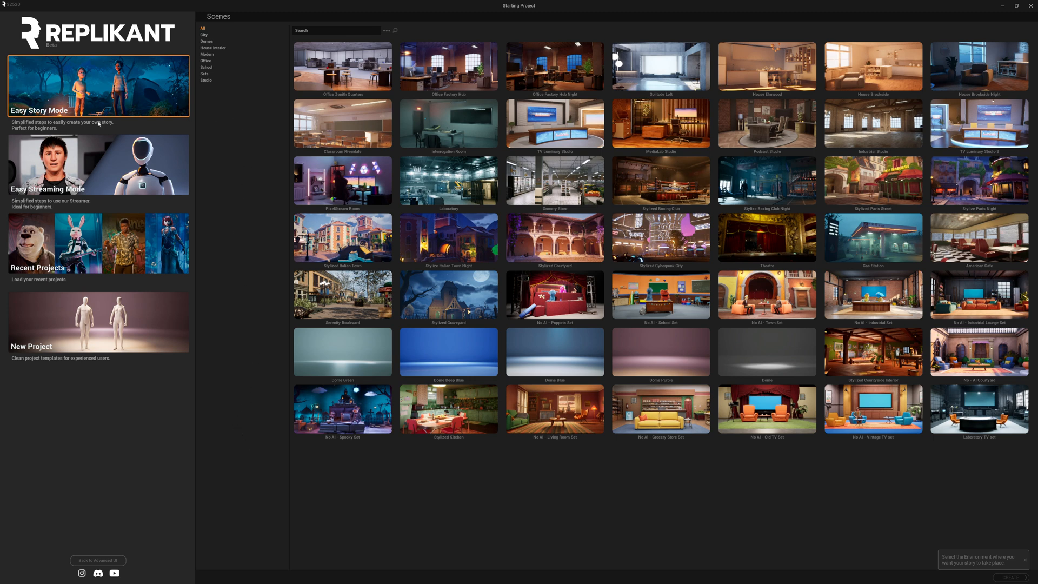
mouse_move(262, 137)
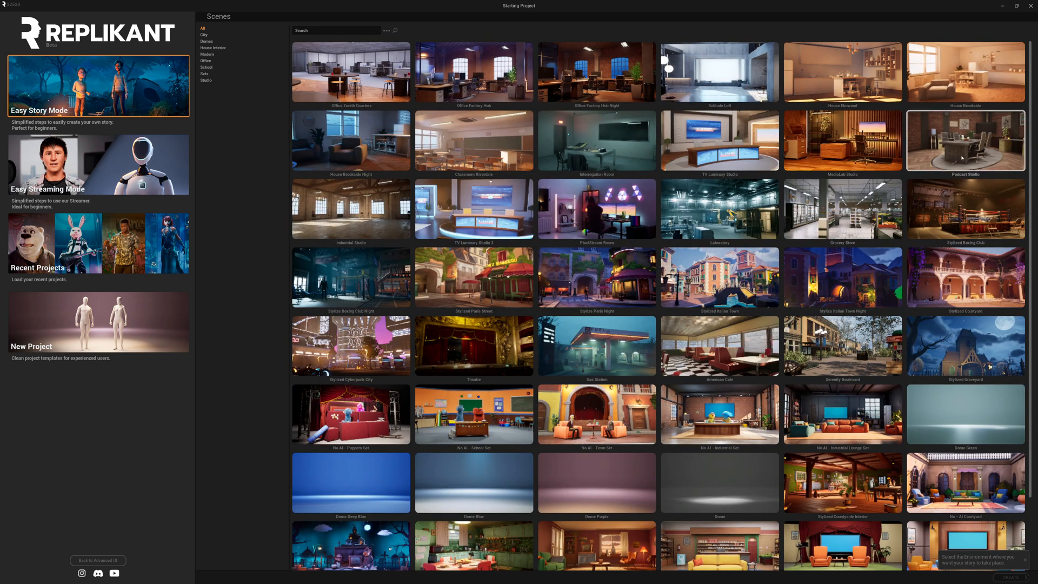
Load the Podcast Studio scene and seat both actors at the 2 Desk stage
click(965, 141)
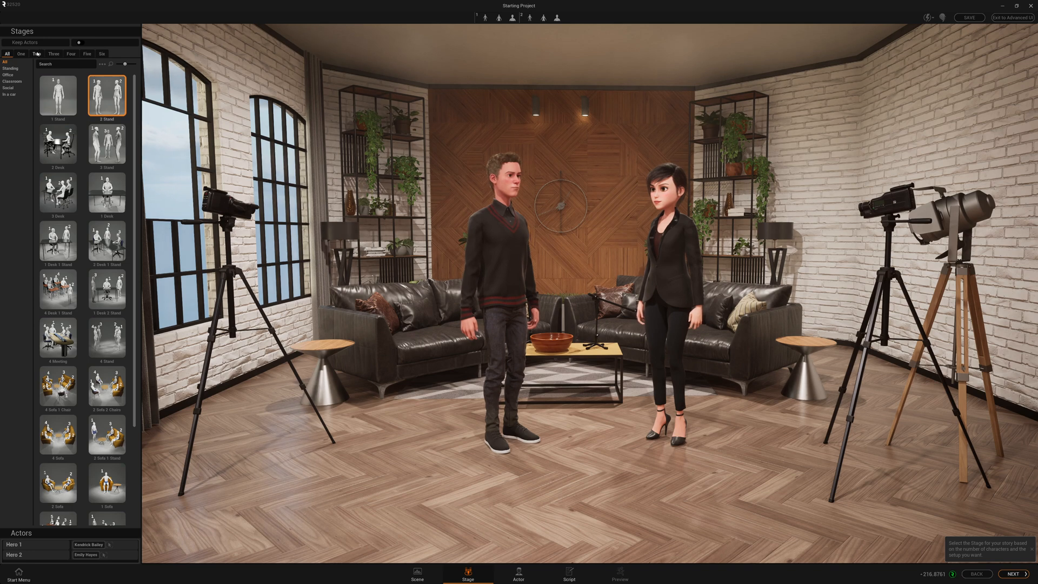
click(37, 54)
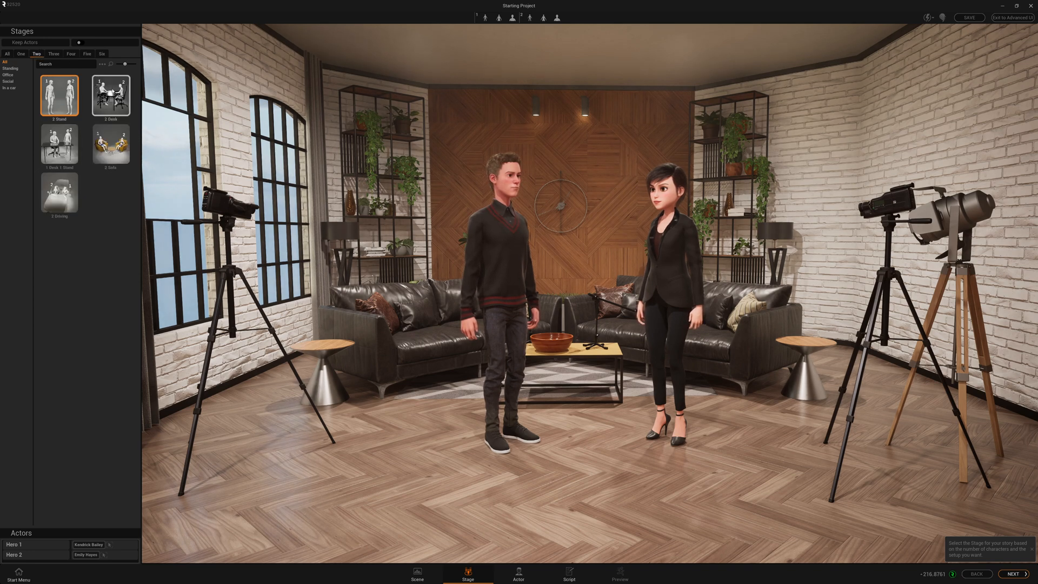
click(110, 95)
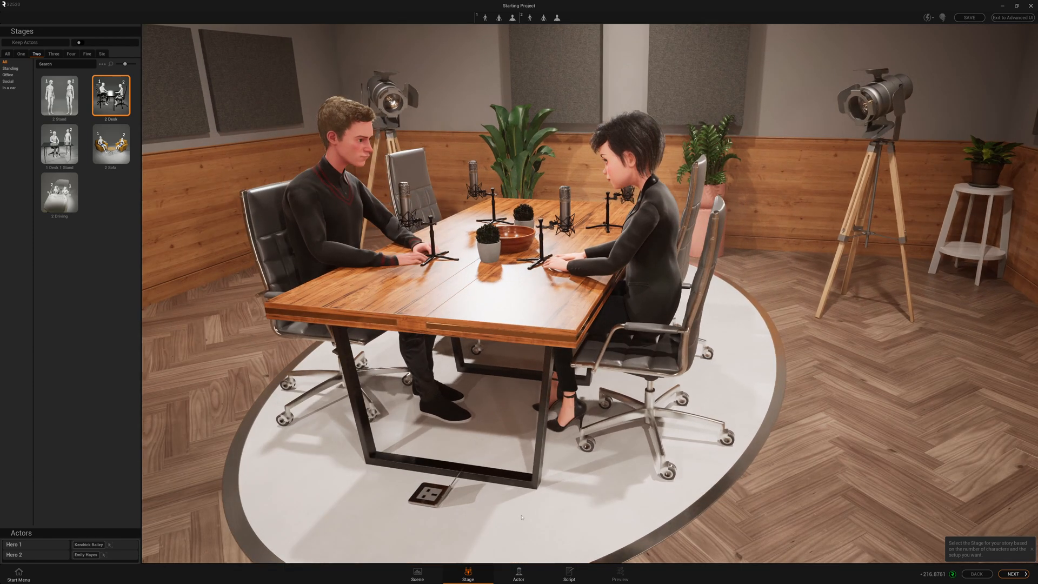
mouse_move(518, 571)
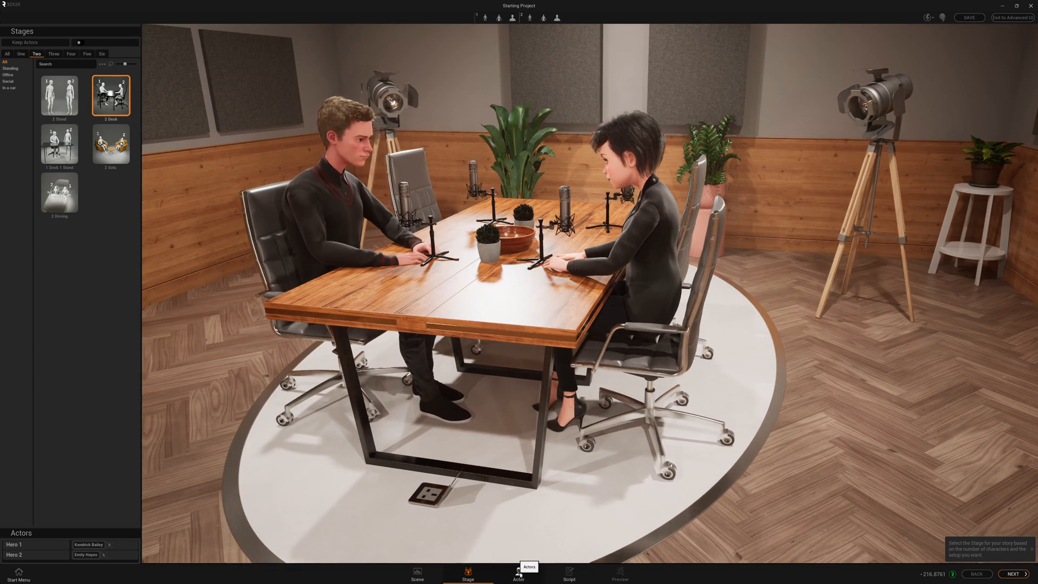
Make the first actor the Cartoon preset Sebastian Rossi
click(518, 573)
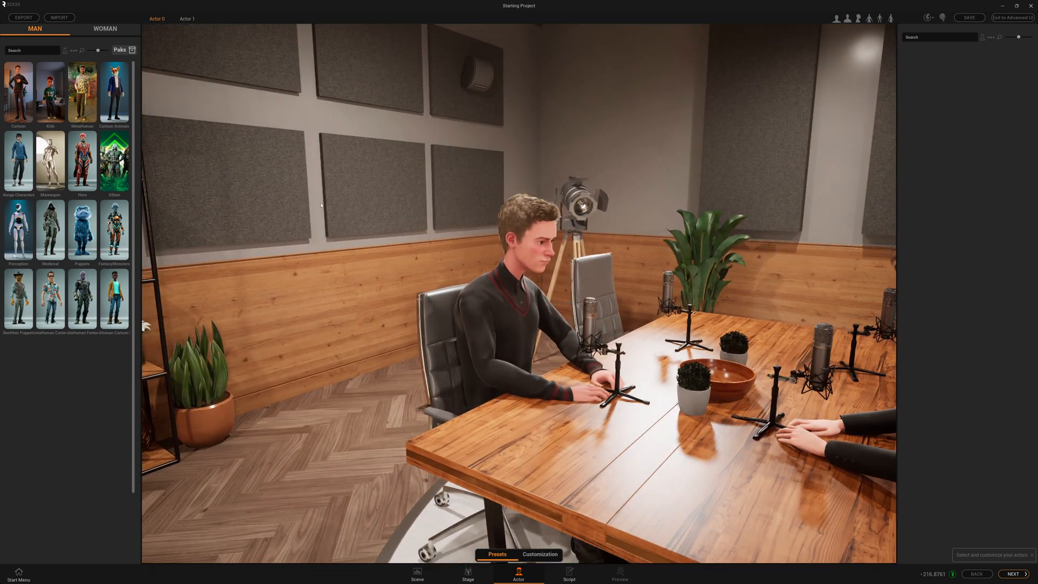
click(18, 91)
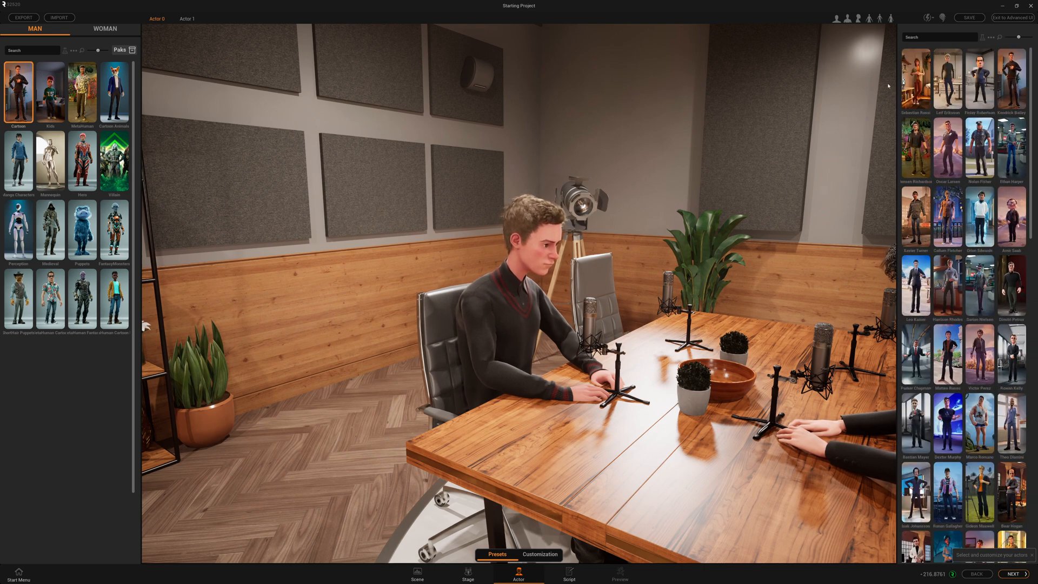
click(916, 78)
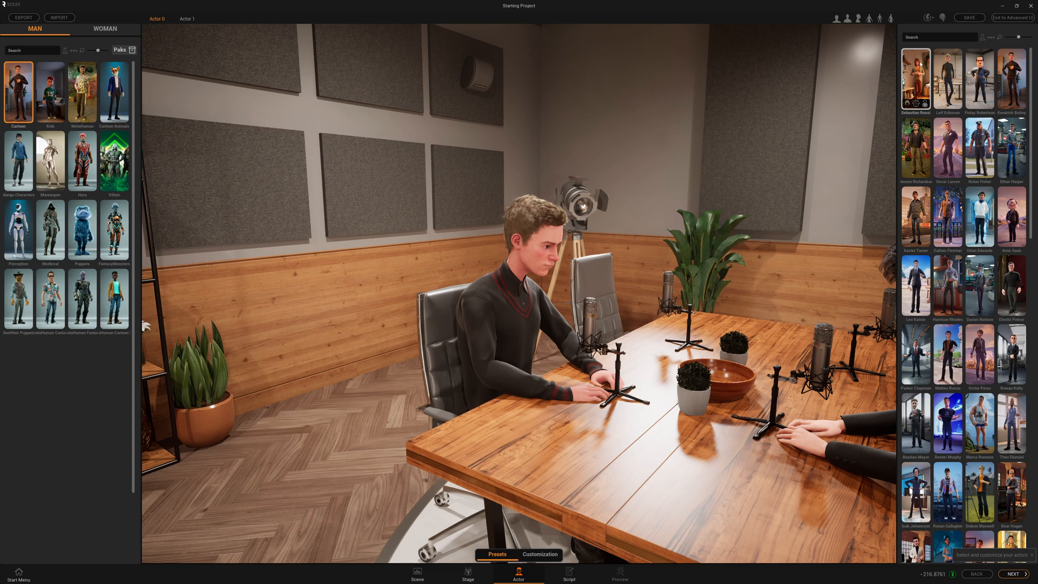
click(915, 79)
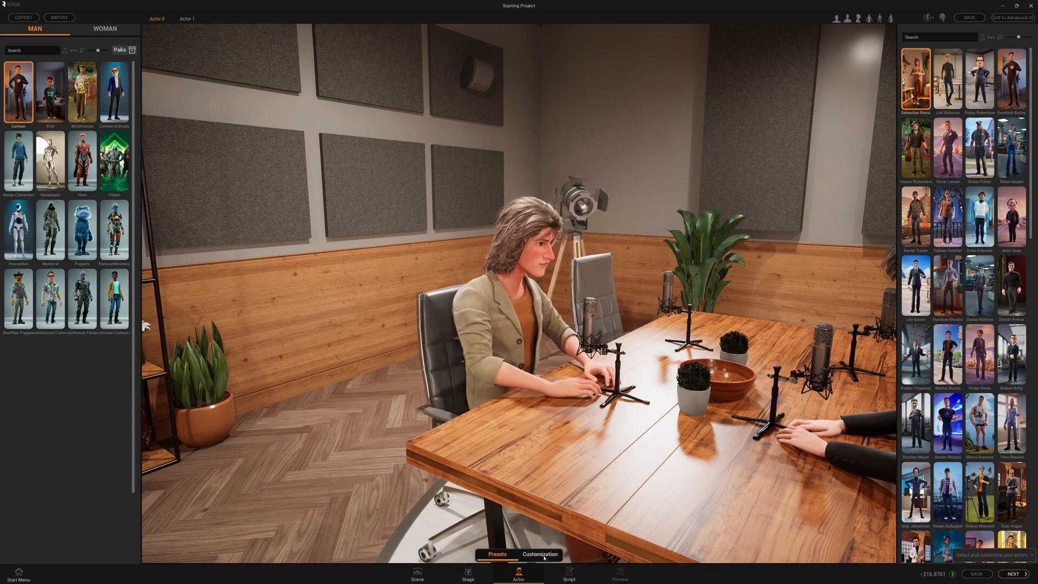
click(541, 554)
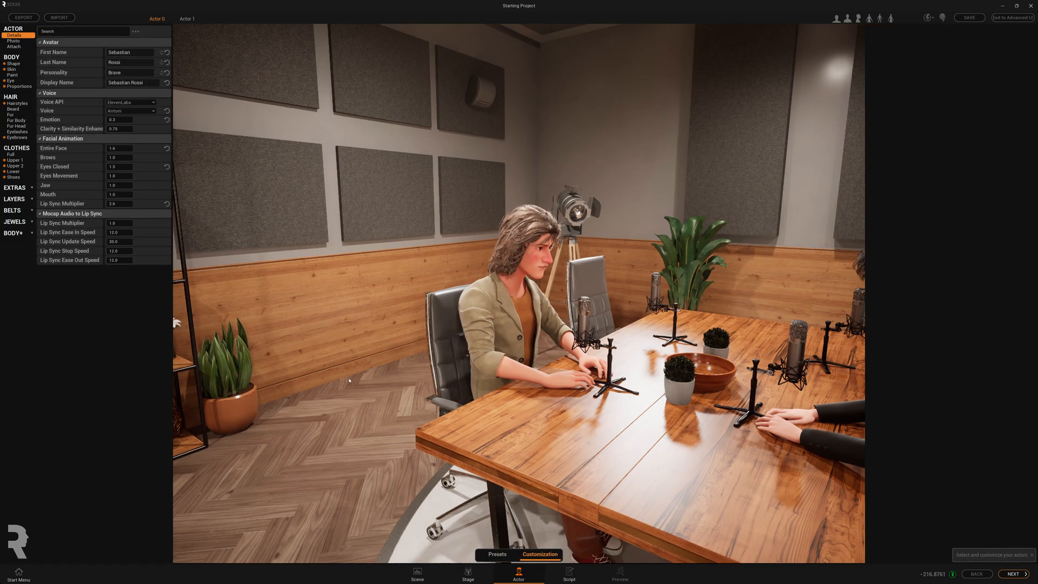
Give Sebastian a podcast-host personality and the Arnold voice
click(130, 73)
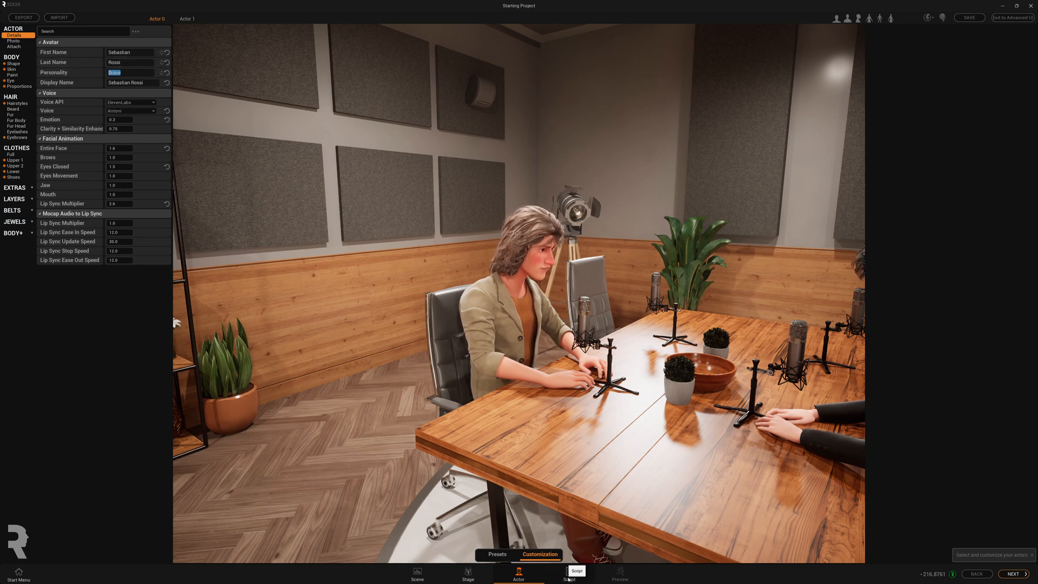
mouse_move(215, 129)
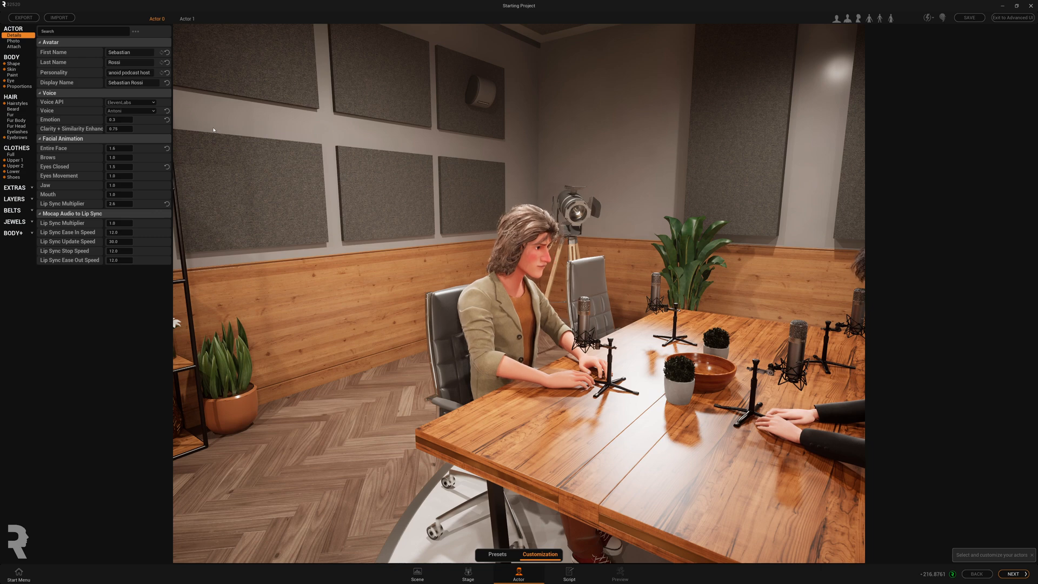
click(153, 111)
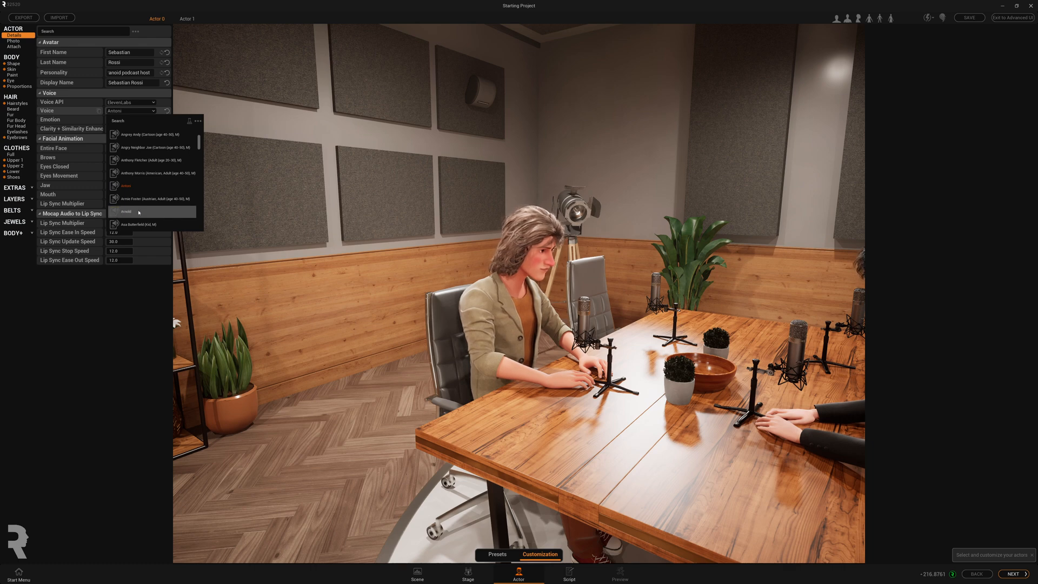
click(139, 211)
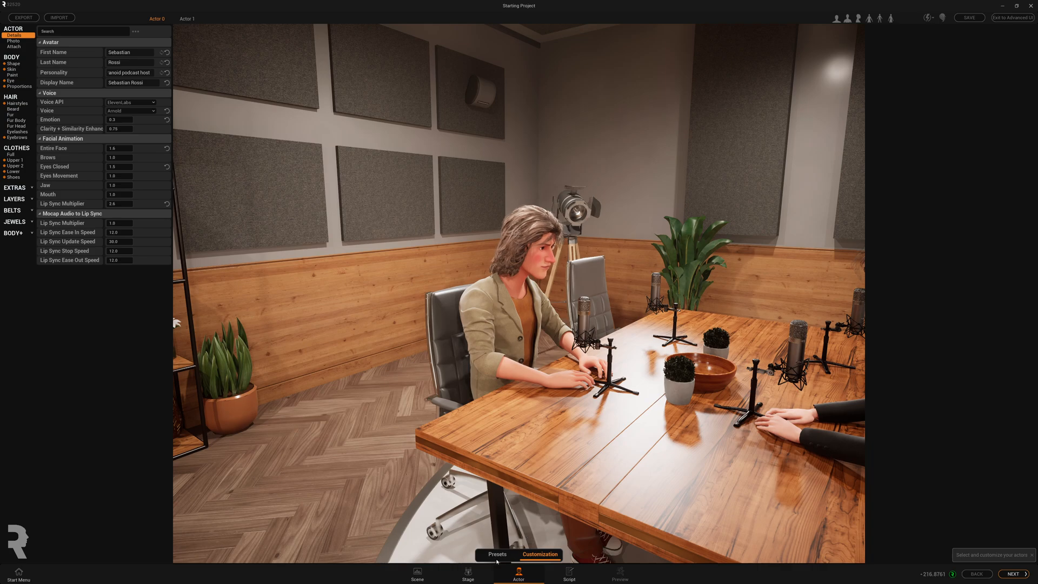
click(497, 554)
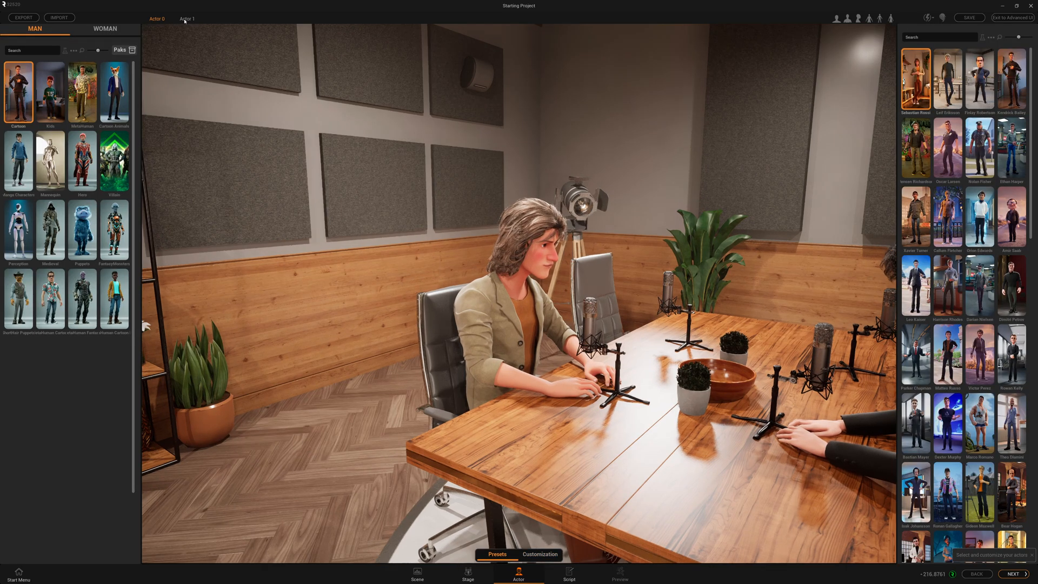
Switch the second actor Hannah Thompson to ElevenLabs voices and enter her humble personality
click(186, 19)
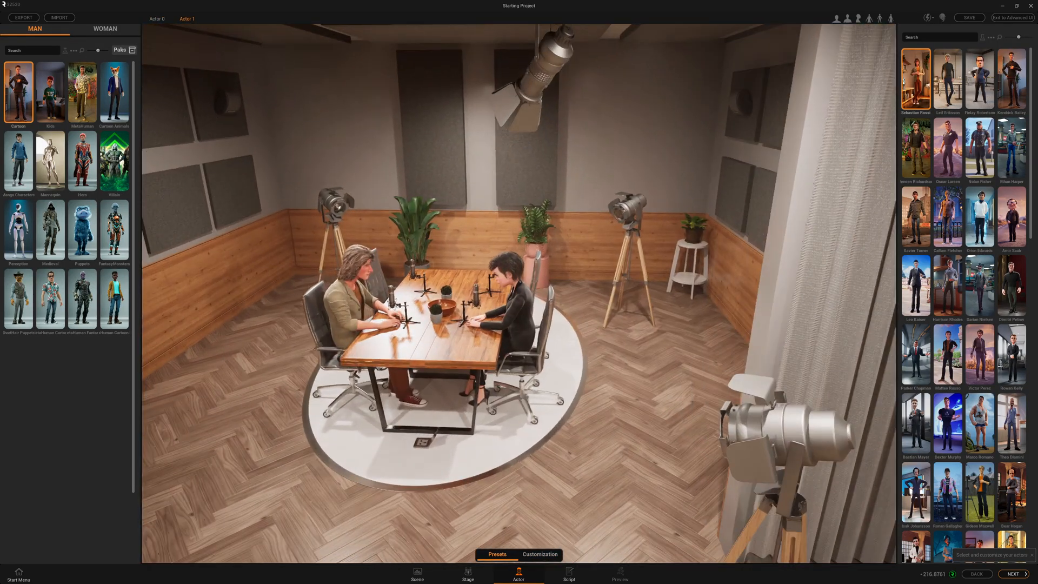
click(541, 554)
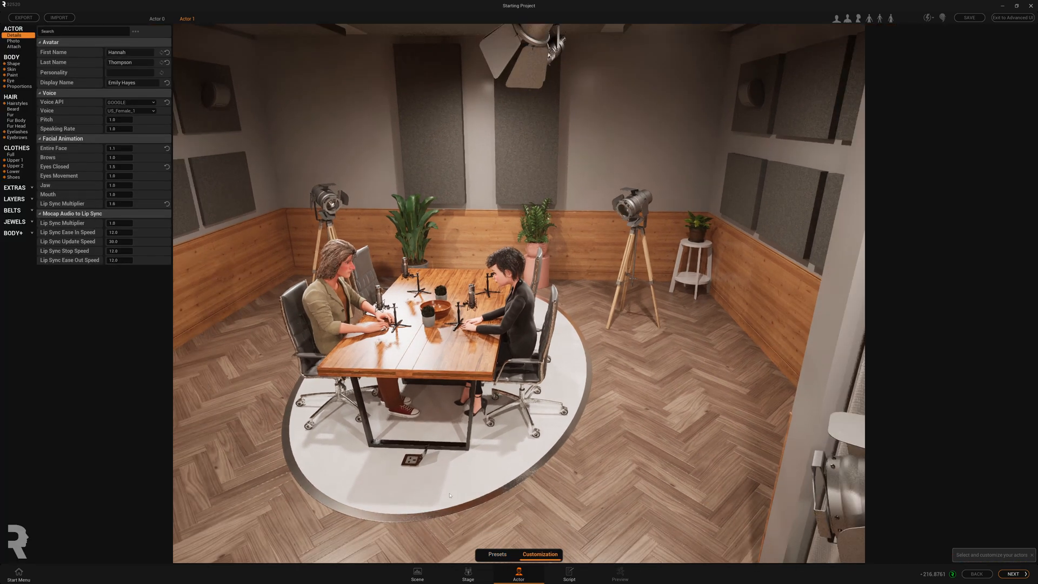
click(131, 102)
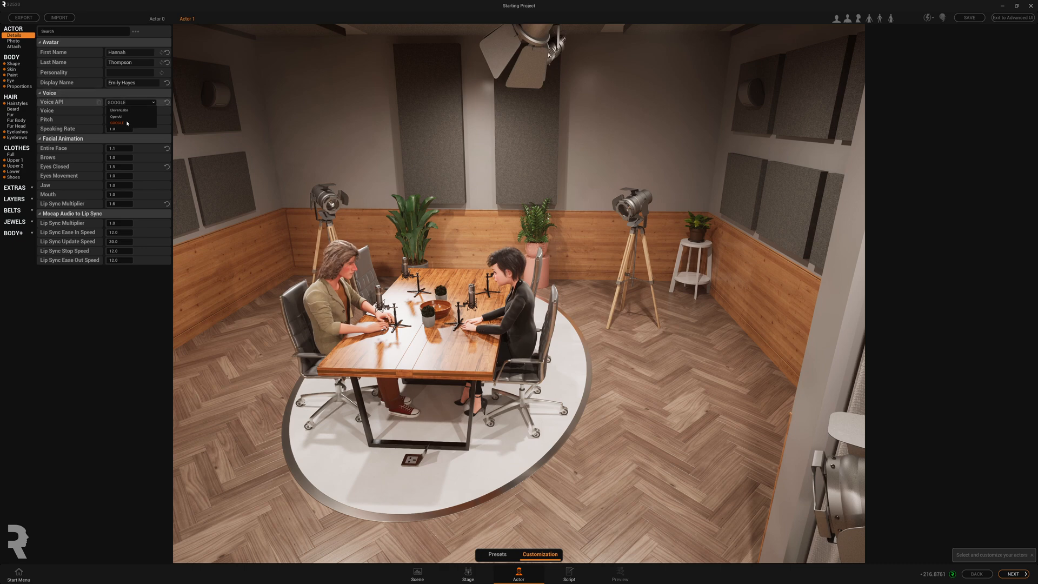
mouse_move(120, 111)
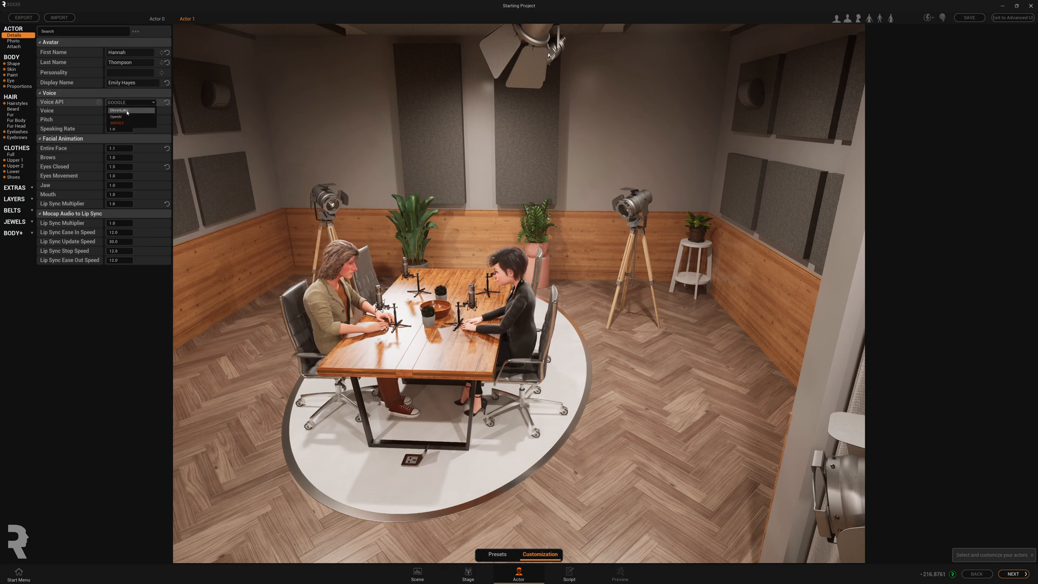
click(124, 110)
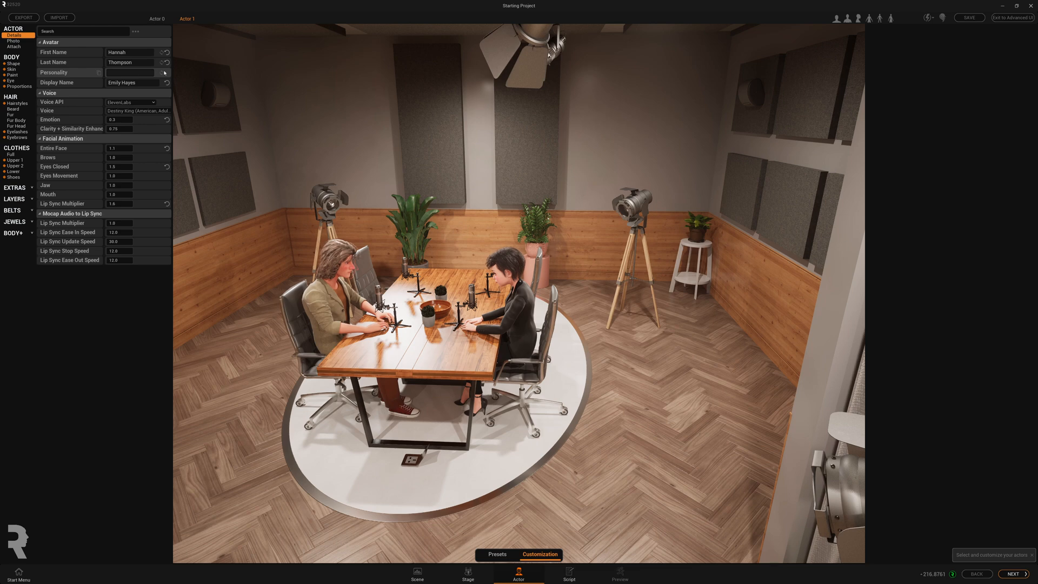
click(165, 73)
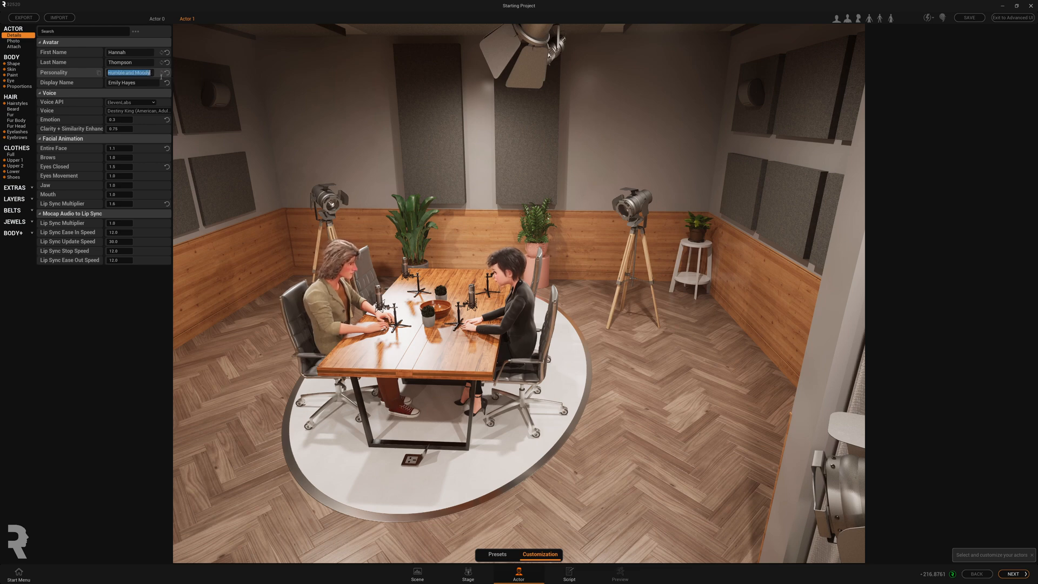
click(129, 72)
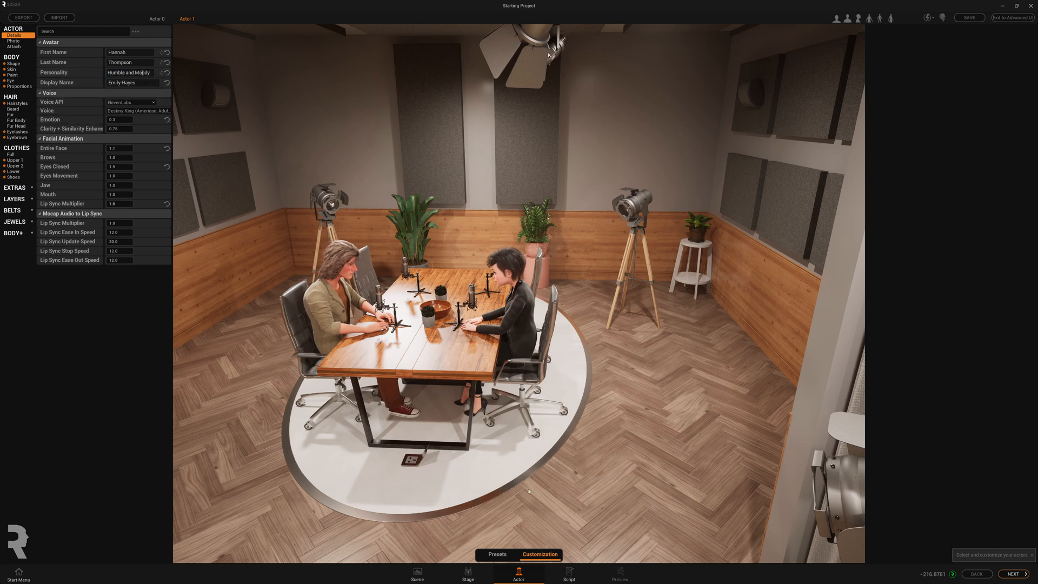
mouse_move(567, 571)
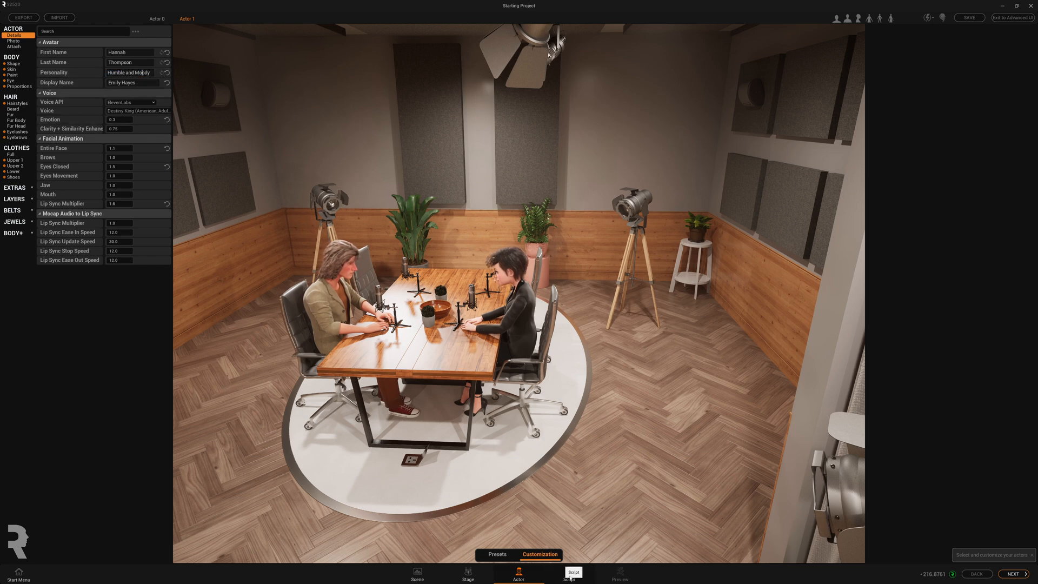
Write a script prompt casting Sebastian and Hannah as podcast hosts debating a random subject
click(568, 573)
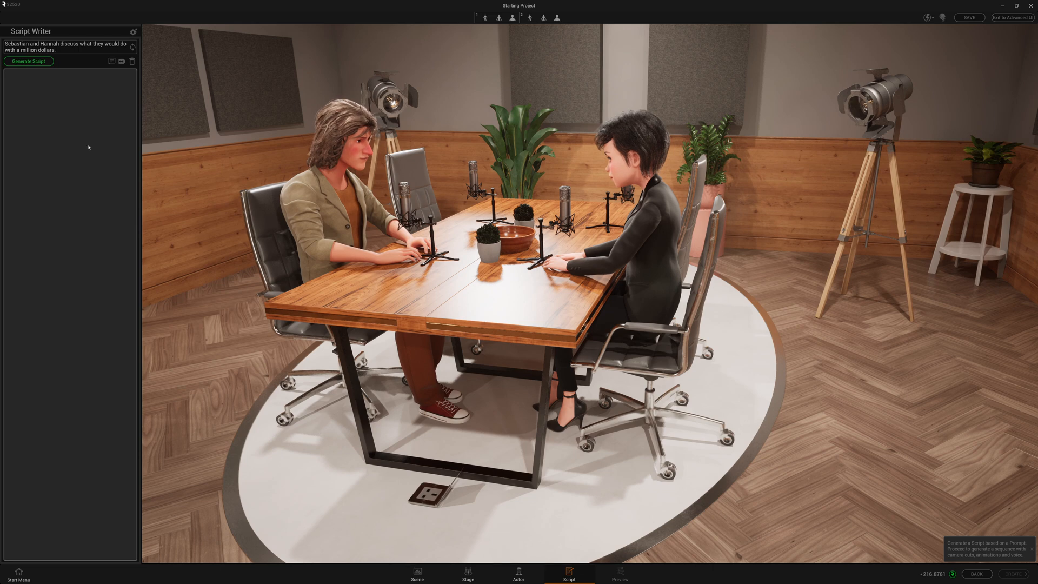
mouse_move(133, 47)
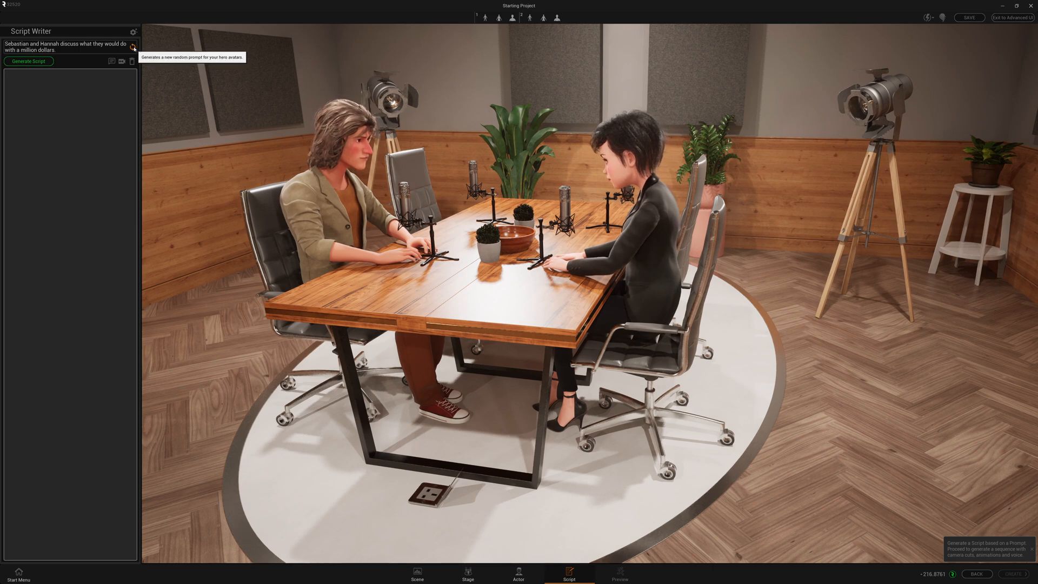
click(132, 46)
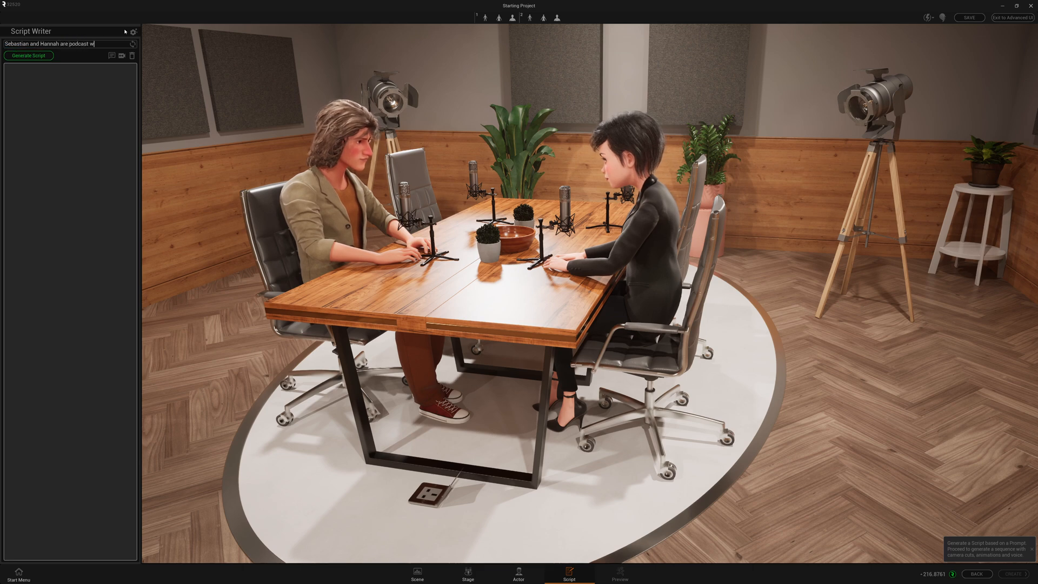
text(hosts, who debate a random s)
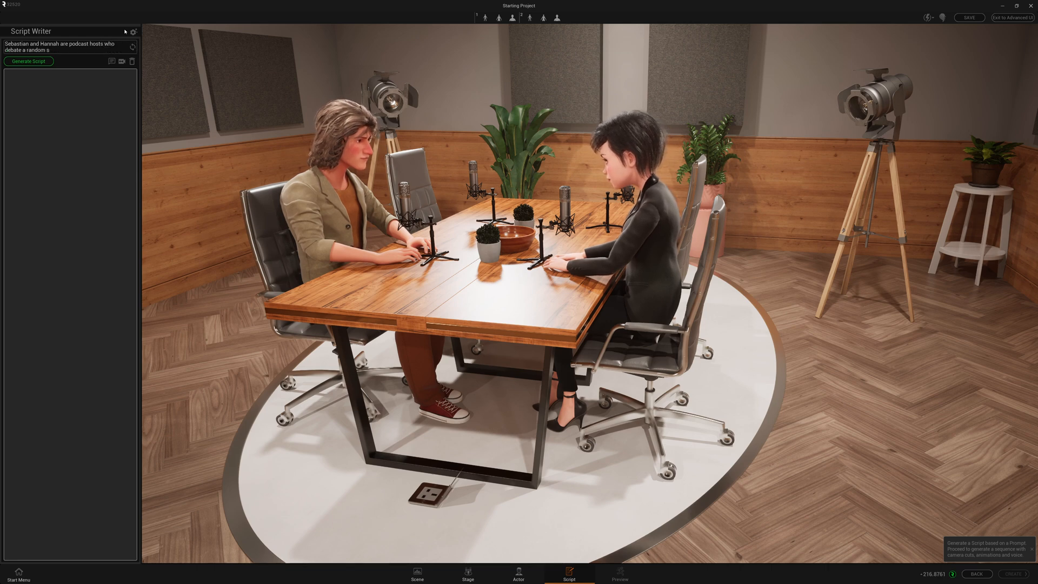
text(ubject)
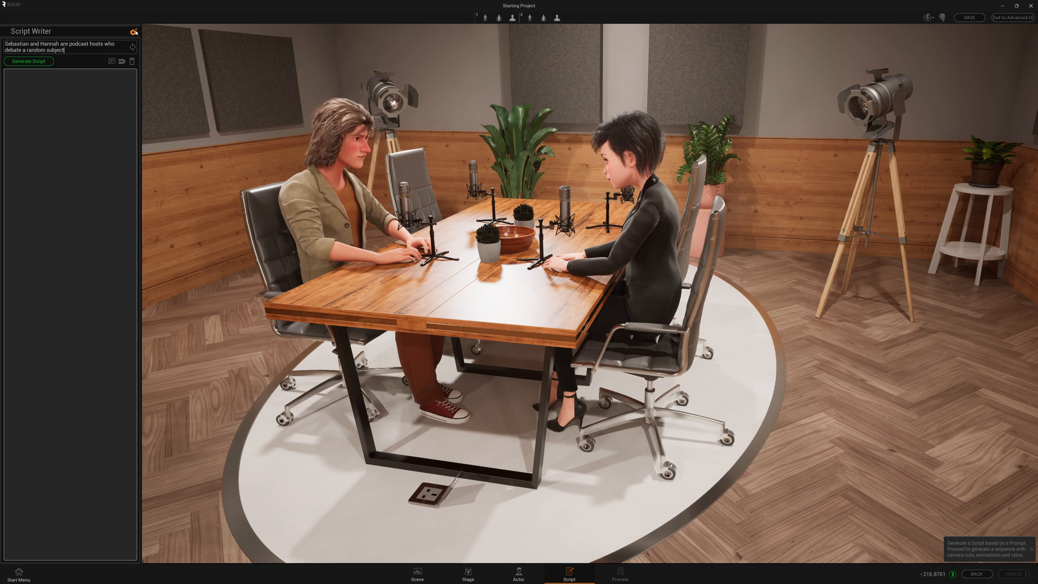
Bring up the advanced script-generation settings to adjust the number of lines
click(134, 31)
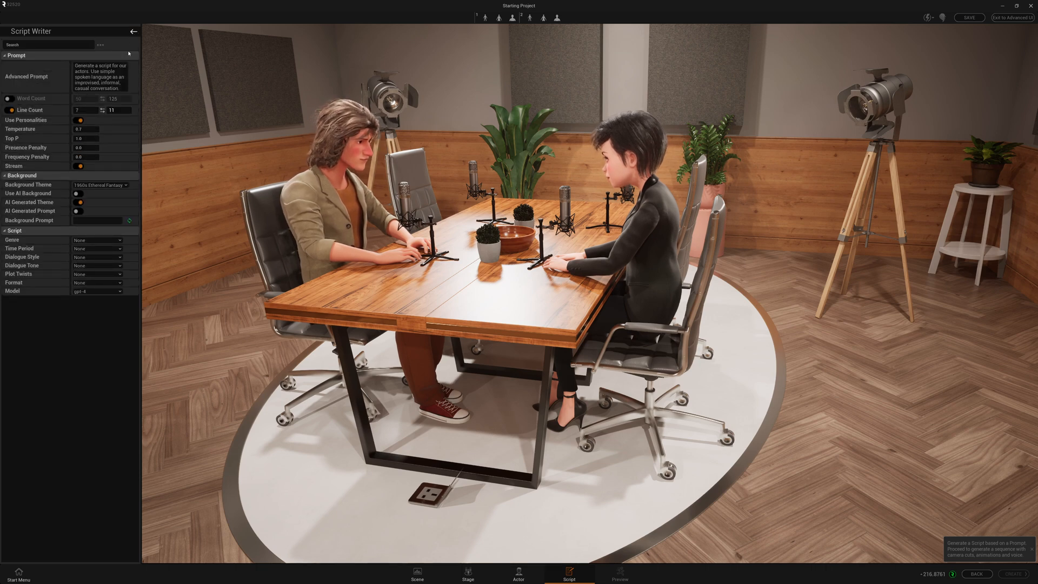
click(118, 110)
text(8)
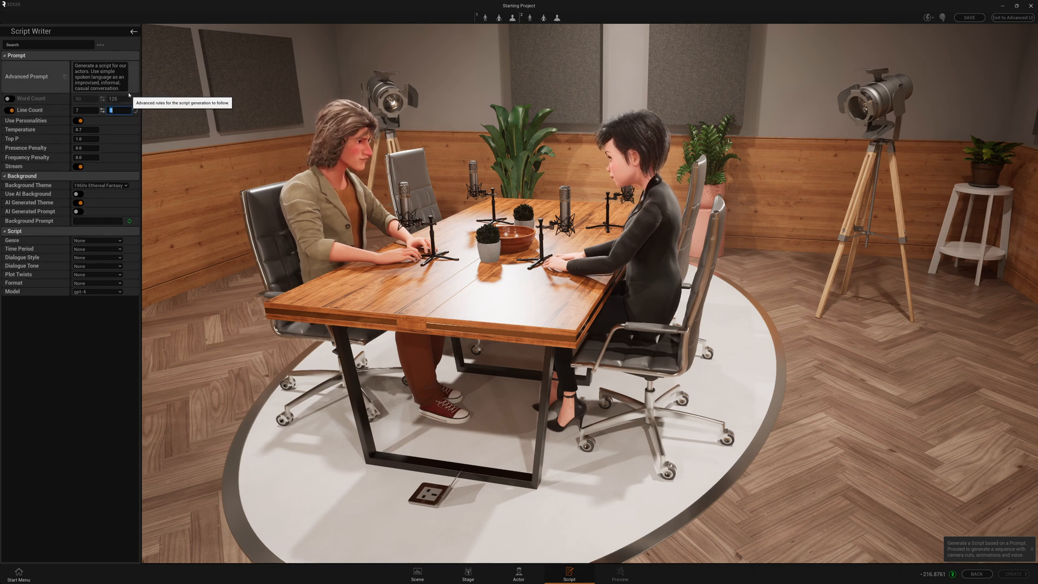
mouse_move(19, 139)
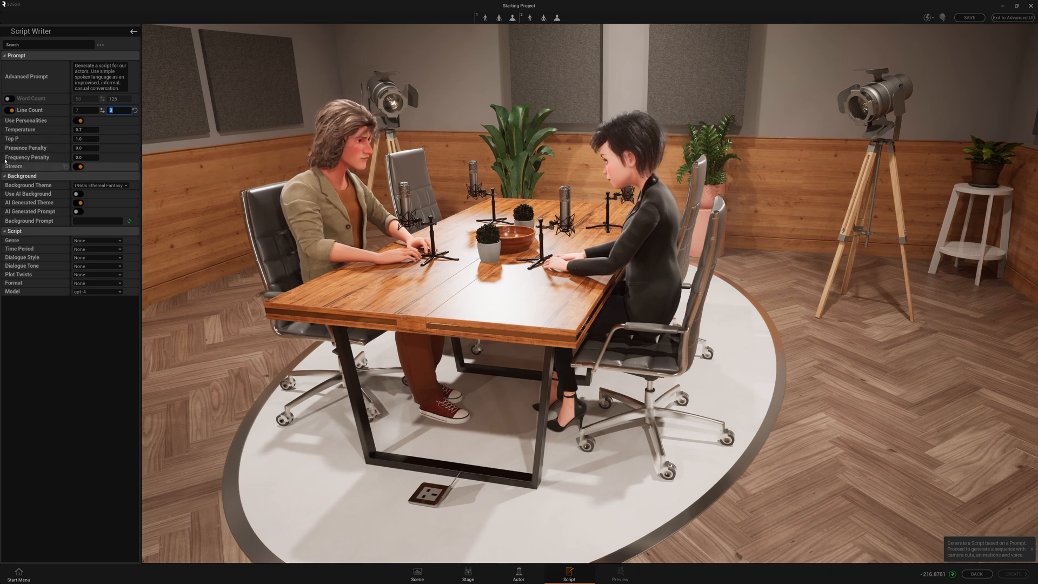
mouse_move(26, 120)
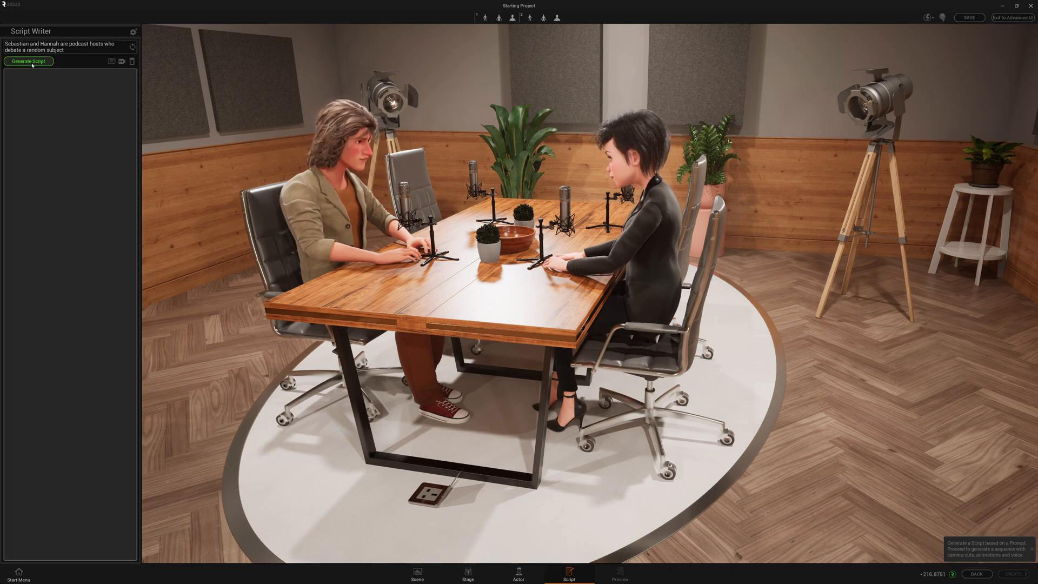
Generate the eight-line Sebastian–Hannah dialogue with emotions and camera shots per line
click(28, 61)
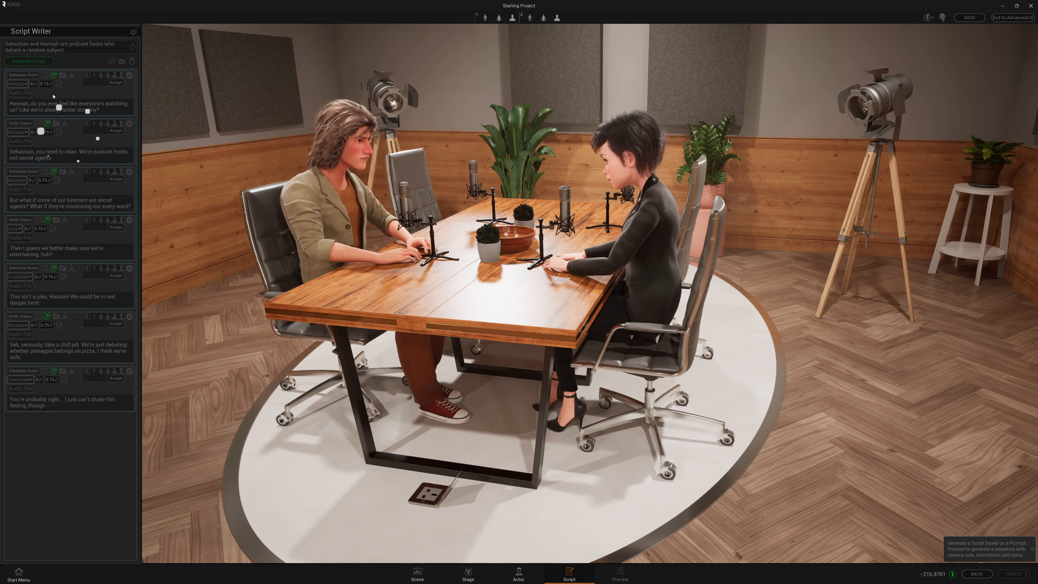
click(28, 61)
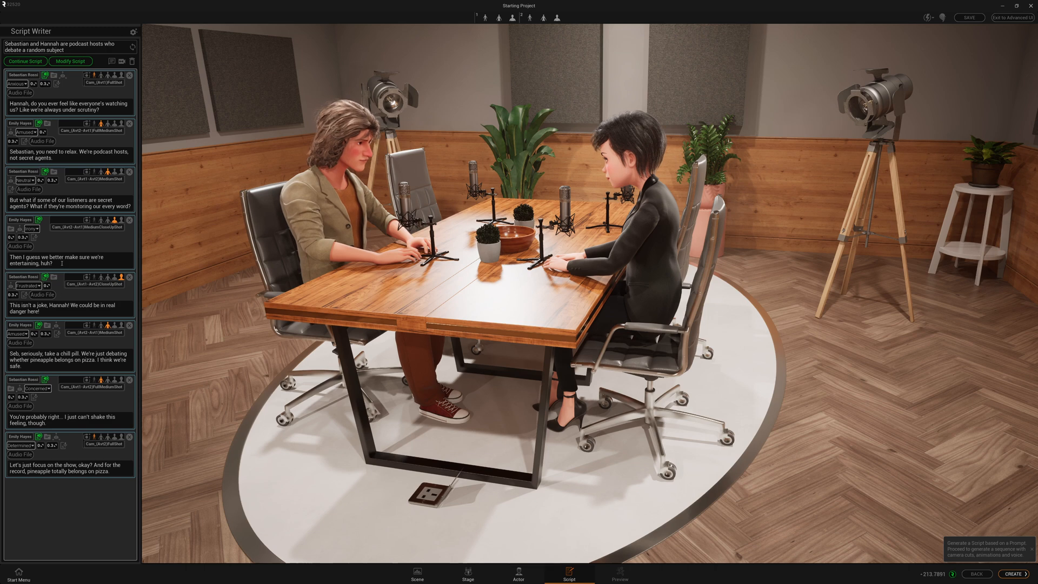
triple_click(56, 259)
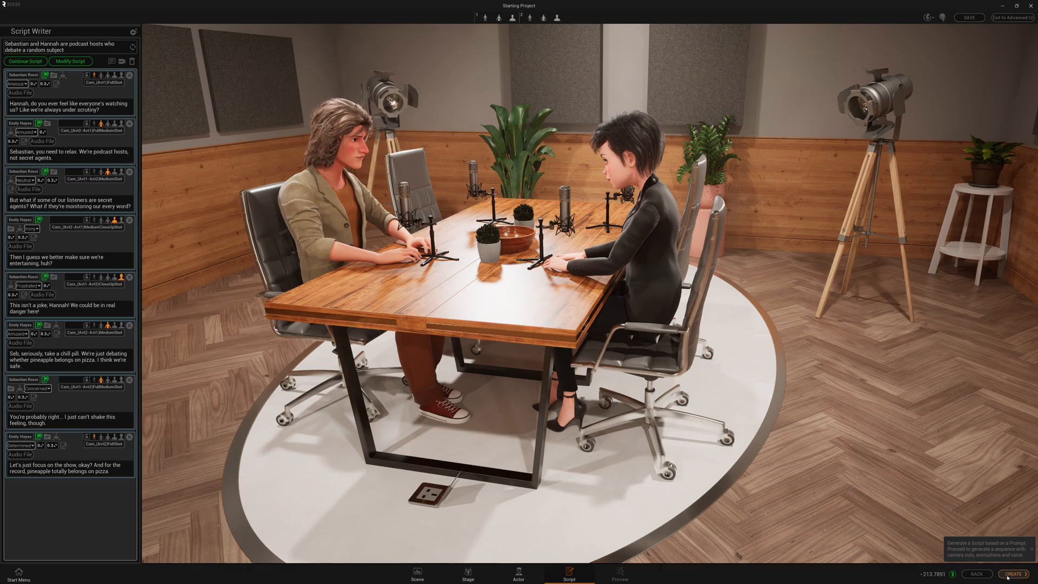
Create the animated podcast sequence from the script and show its preview
click(619, 573)
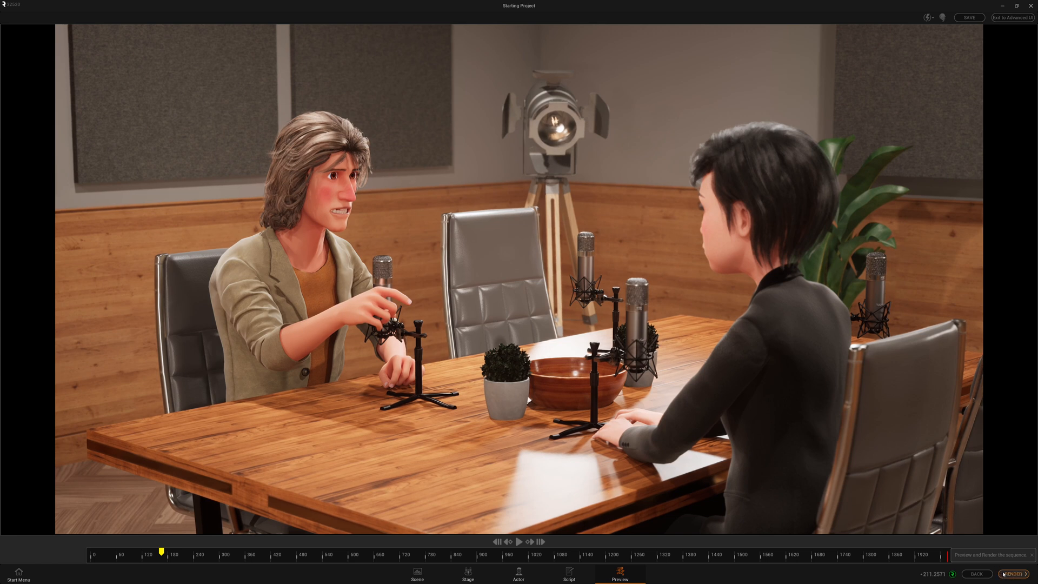
Set the Podcast render to 30 FPS at 3840 x 2160 with vertical resolution toggled
click(1012, 574)
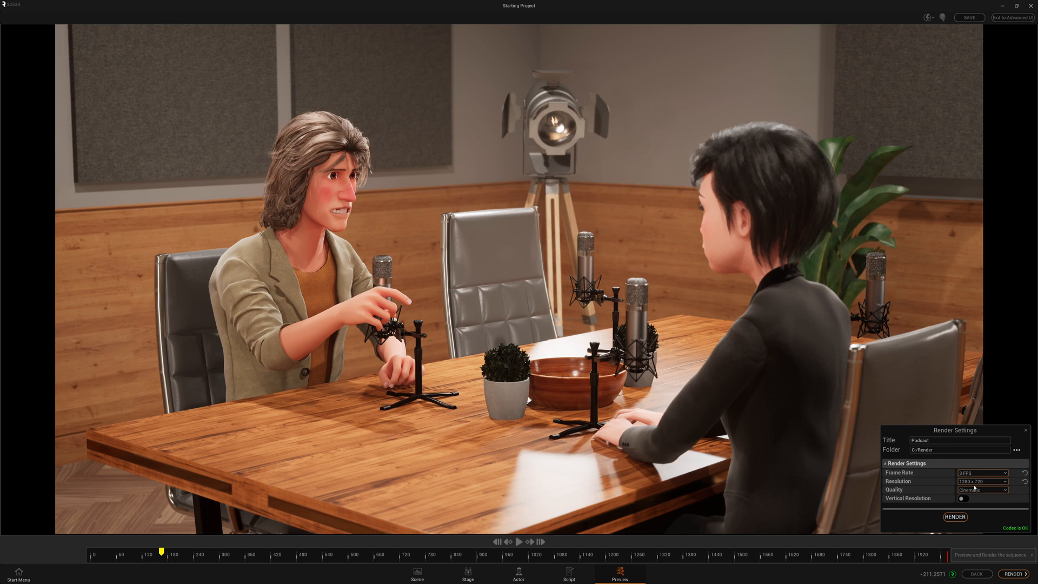
click(982, 473)
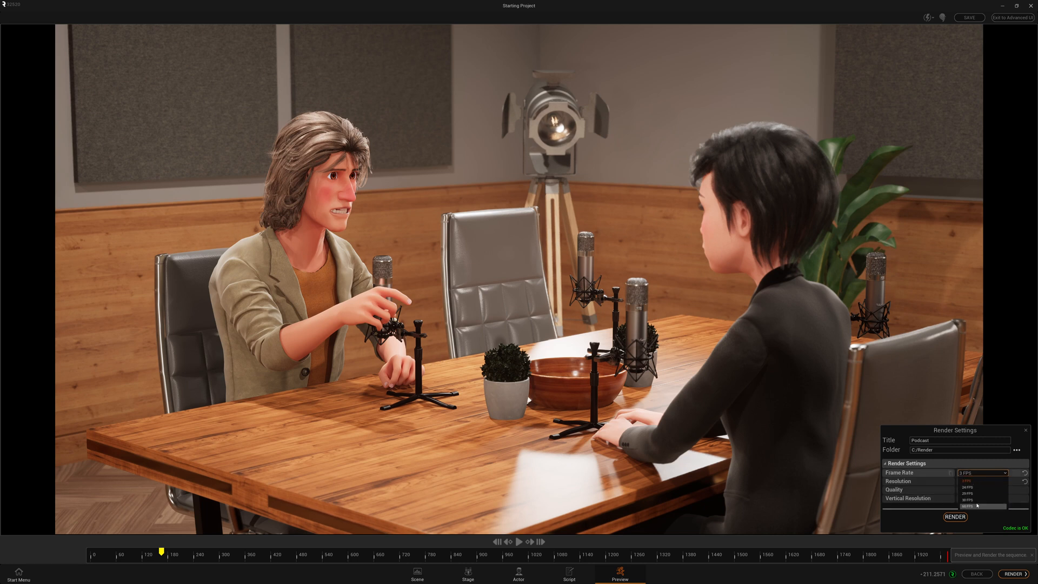
click(967, 499)
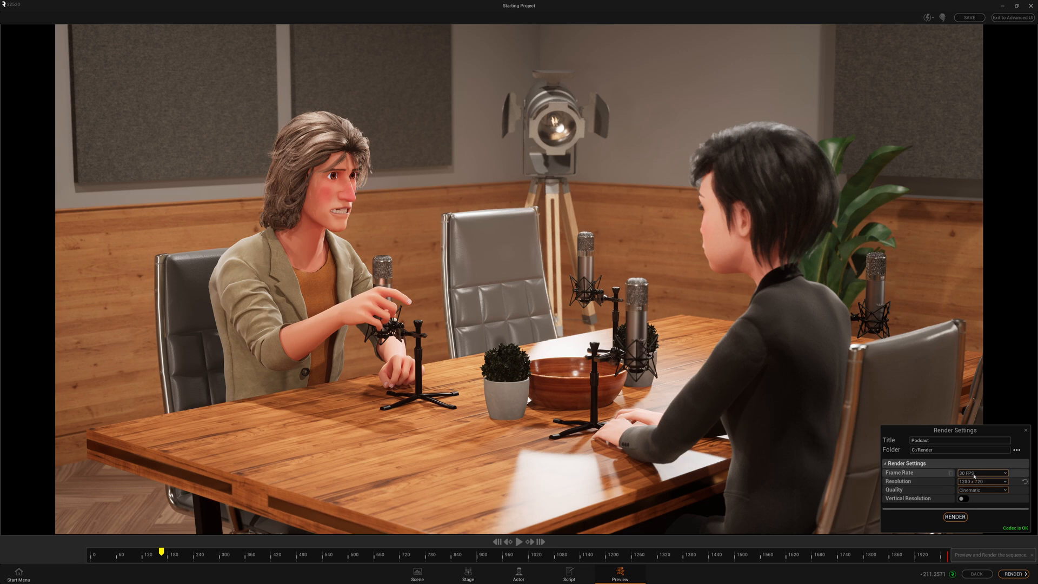
click(982, 481)
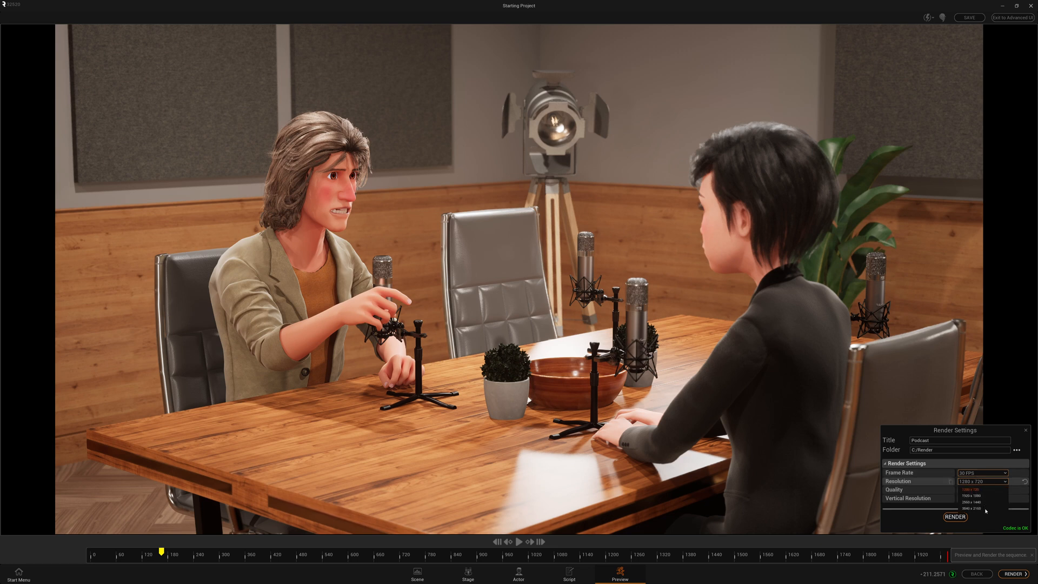
click(973, 508)
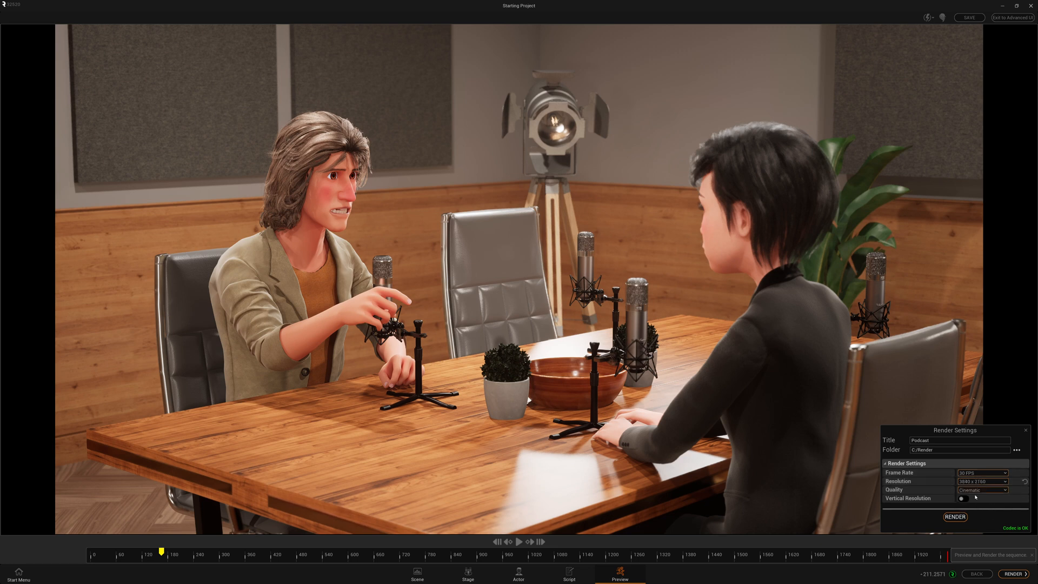
click(963, 497)
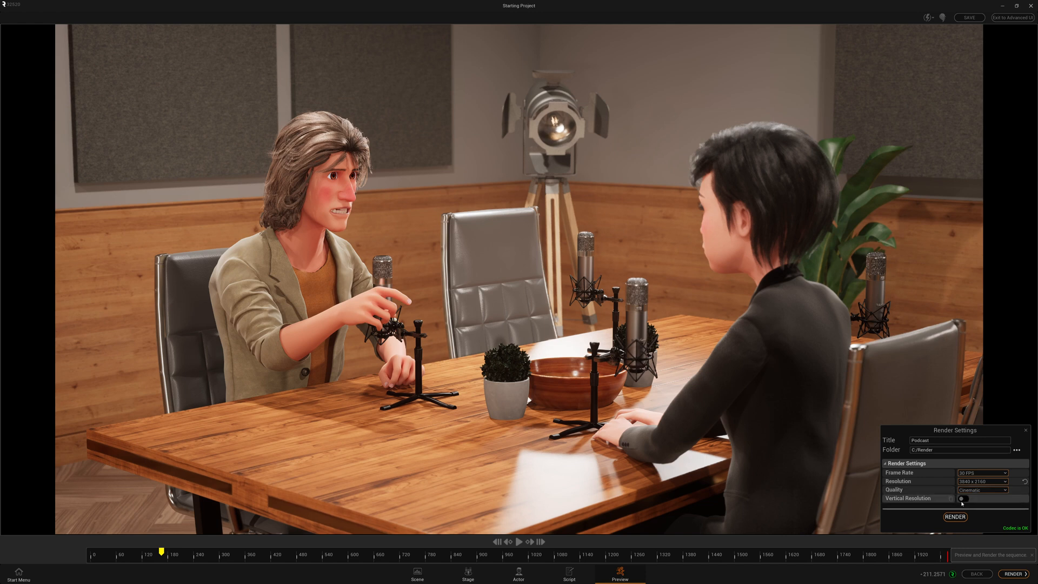